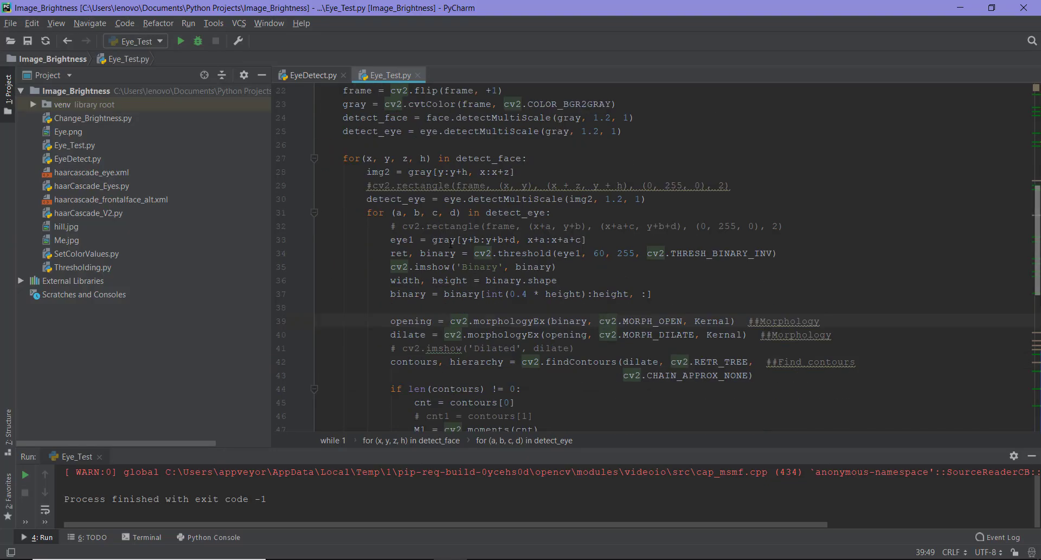
Step: Scroll down Eye_Test.py to the face-rectangle and eye-detection loop code
{"action": "scroll", "scroll_direction": "down", "scroll_amount": 3}
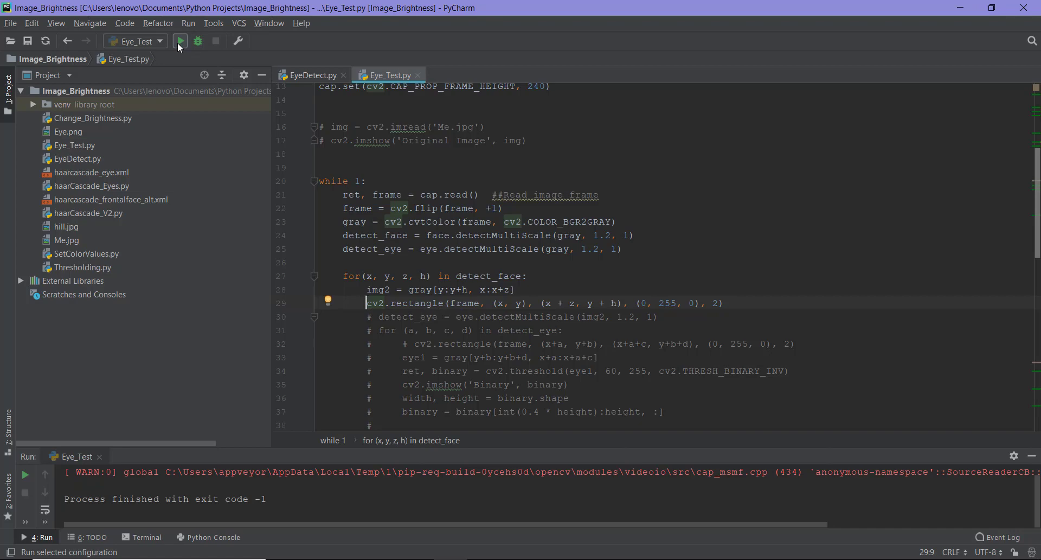
Step: Run Eye_Test.py to test outlining the detected eyes
{"action": "left_click", "coordinate": [180, 41]}
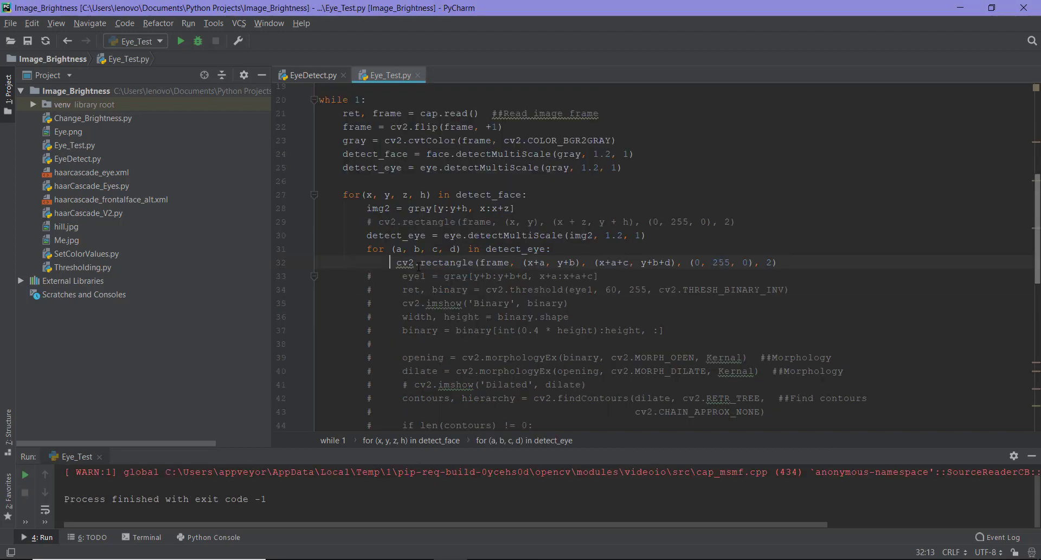
{"action": "mouse_move", "coordinate": [181, 41]}
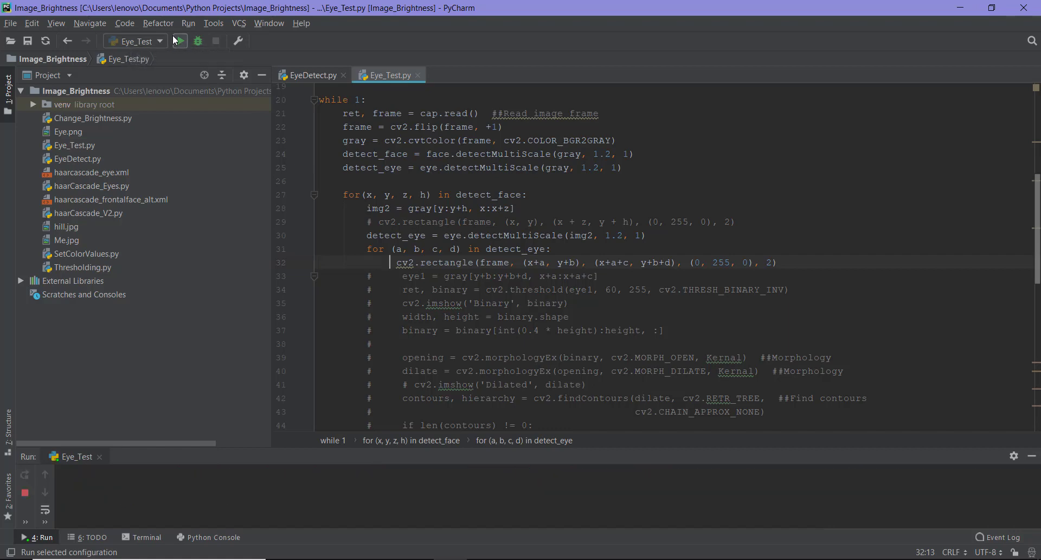
Step: Rerun the script, then type '_top 40' into the new #Crop comment
{"action": "left_click", "coordinate": [179, 40]}
{"action": "type", "text": "        #Crop 4"}
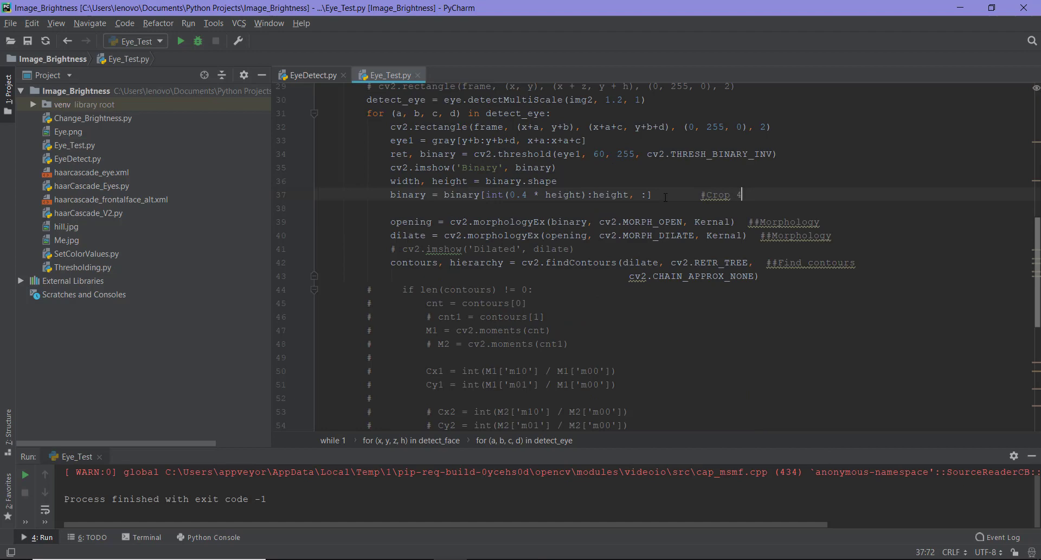
{"action": "type", "text": "_top 40% of image"}
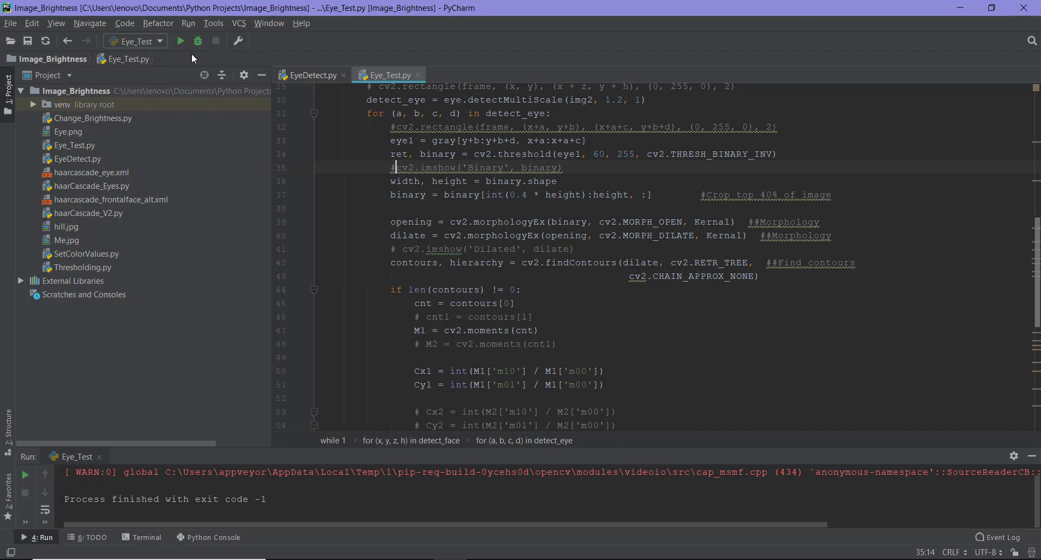
Step: Run the script again to check the green dots on both irises
{"action": "left_click", "coordinate": [180, 41]}
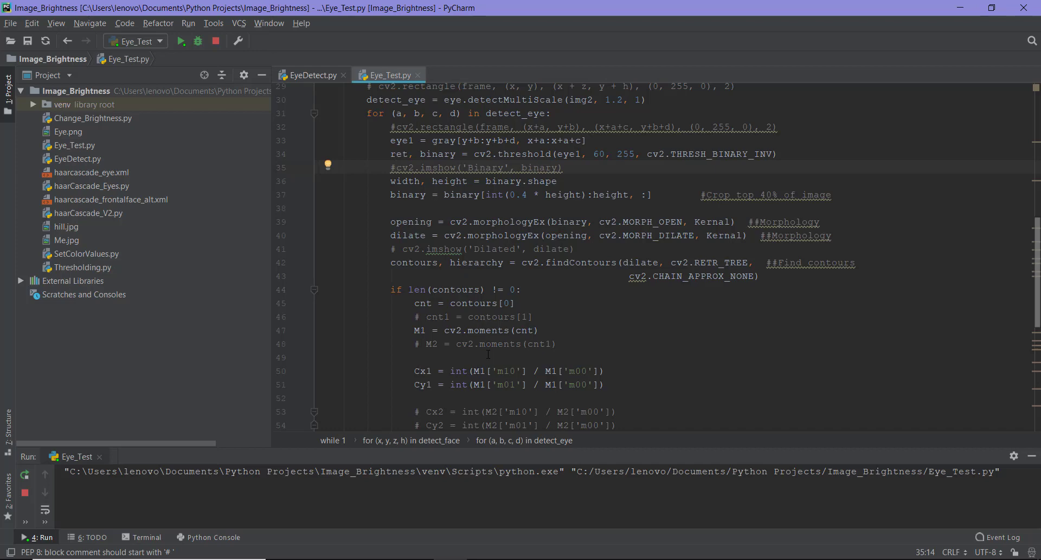
{"action": "left_click", "coordinate": [181, 41]}
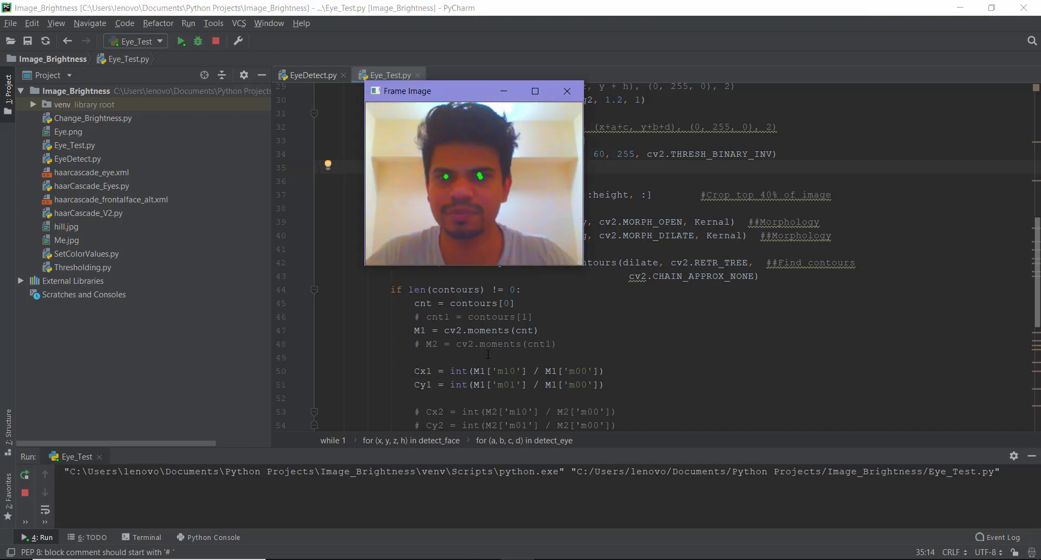